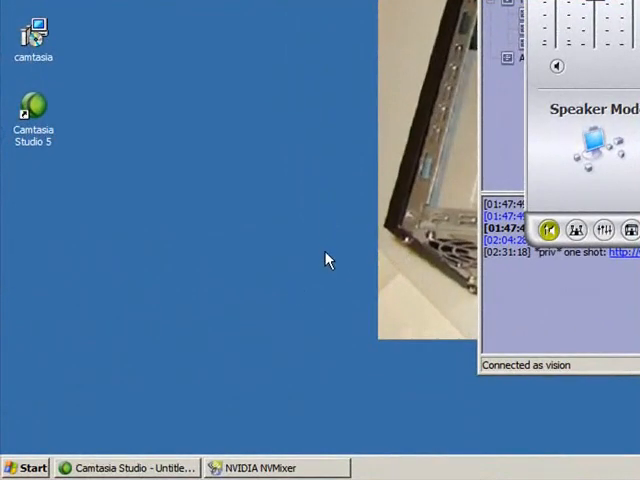
Launch Adobe ImageReady CS2 from Start > All Programs.
click(30, 466)
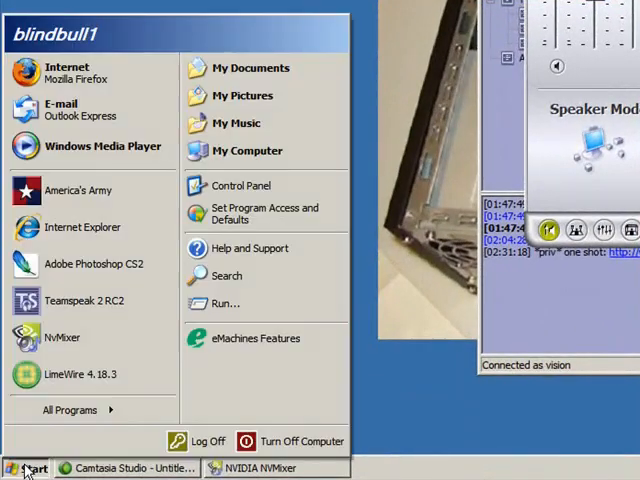
click(75, 410)
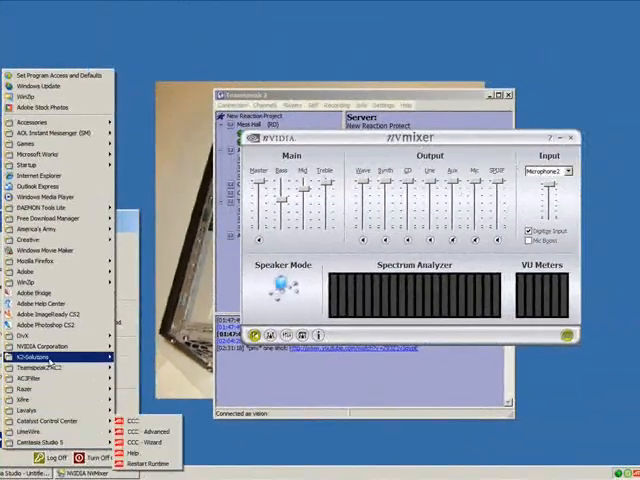
click(94, 323)
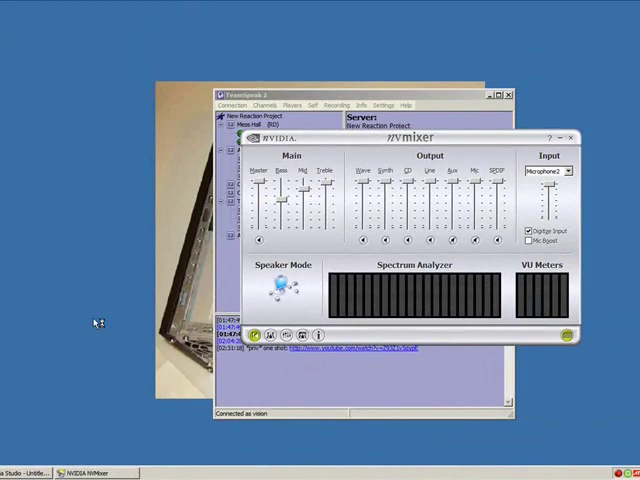
mouse_move(133, 329)
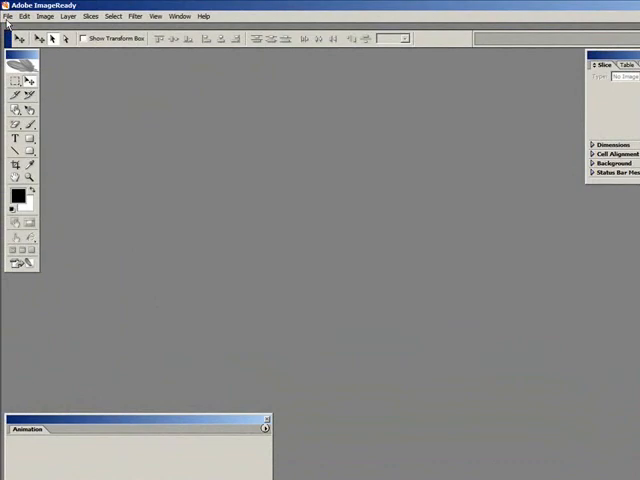
Create a new 250 × 250 pixel document with white contents.
click(8, 16)
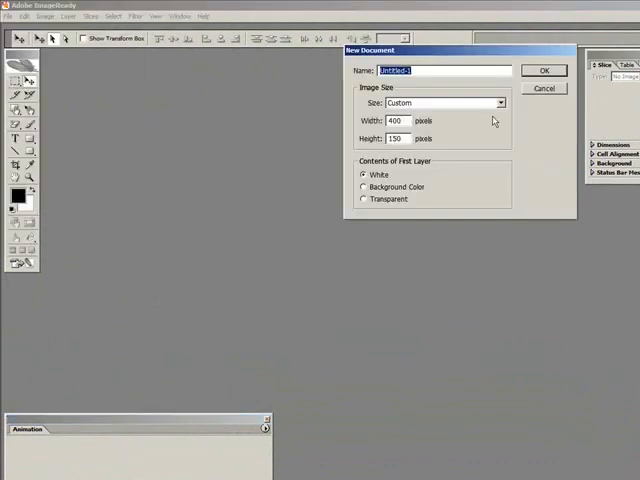
mouse_move(417, 130)
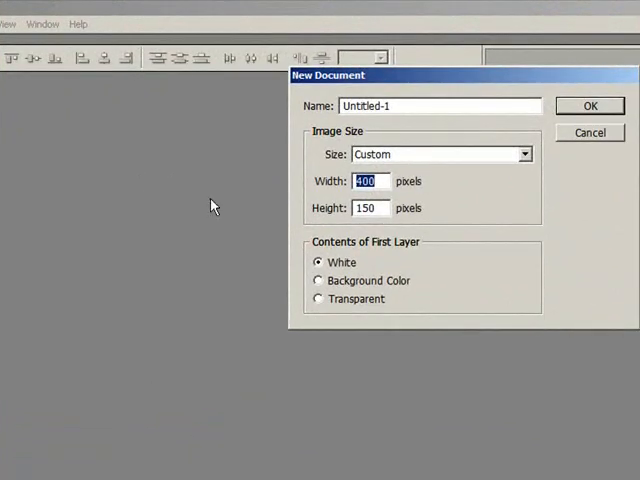
text(250)
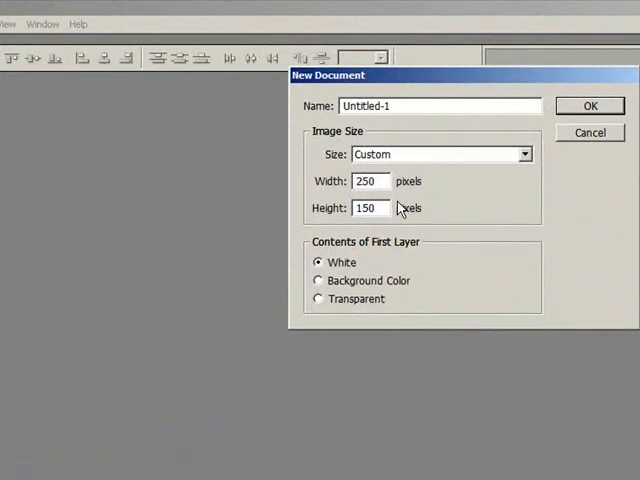
text(250)
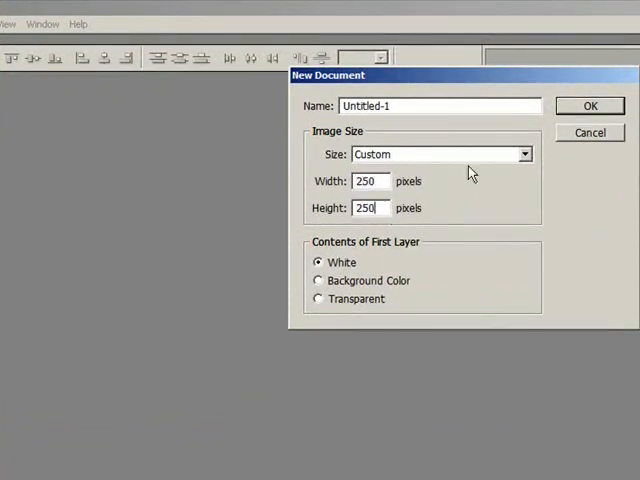
click(597, 106)
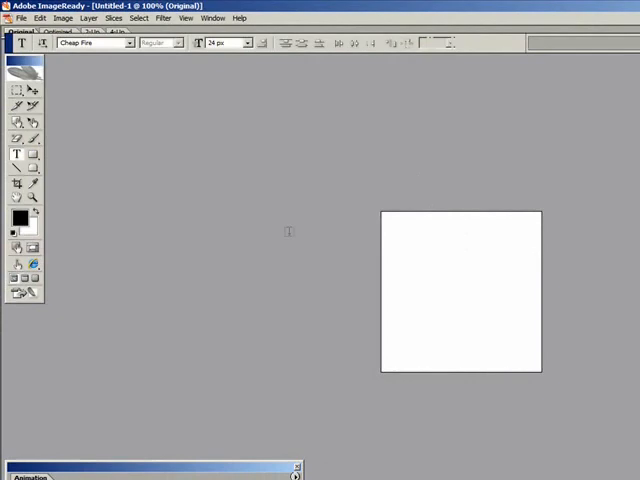
Drag a text box on the canvas and type the red word 'anything'.
drag(410, 237, 522, 291)
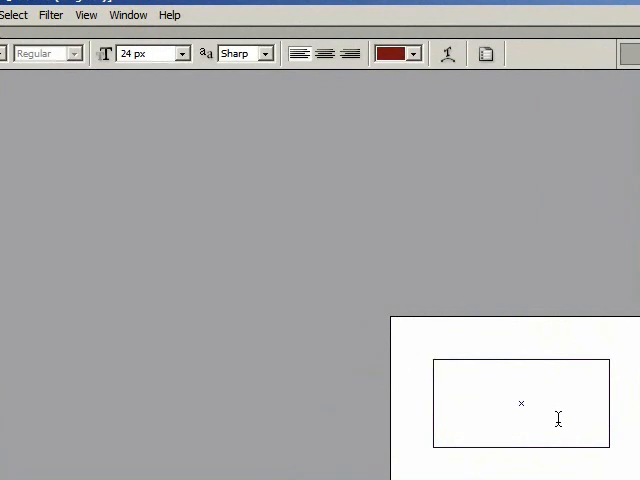
text(anythi)
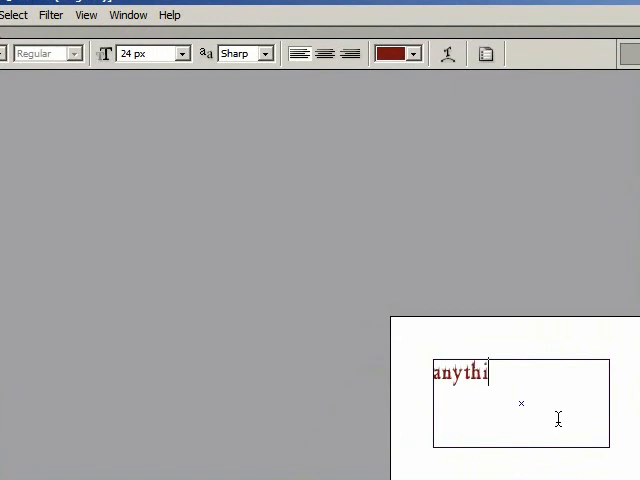
text(n)
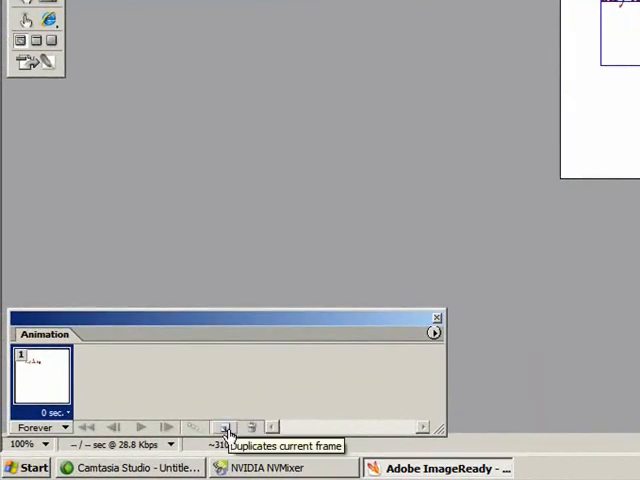
Duplicate the frame and reposition the 'anything' text for frame 1.
click(225, 425)
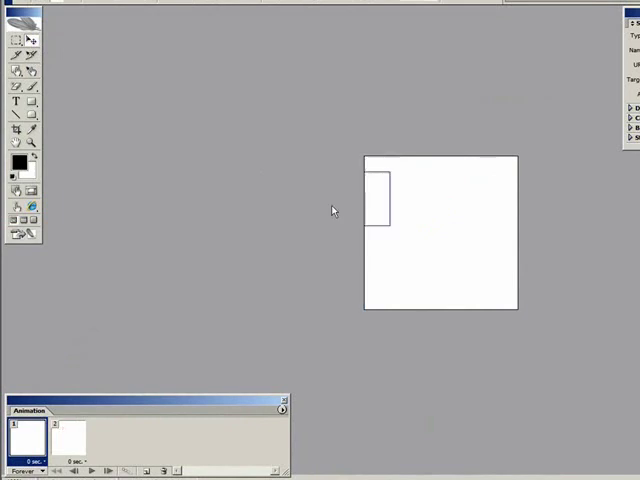
mouse_move(108, 431)
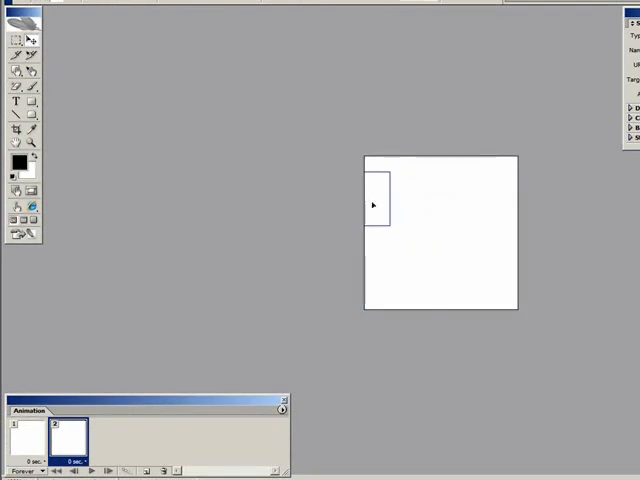
text(anything)
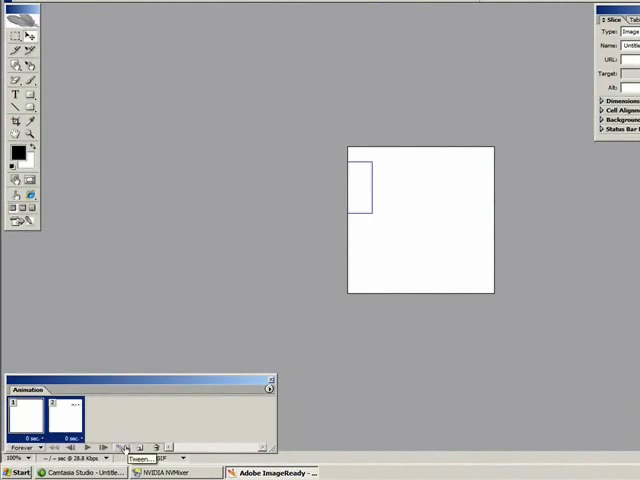
Tween between the two frames, adding 20 in-between frames.
click(122, 444)
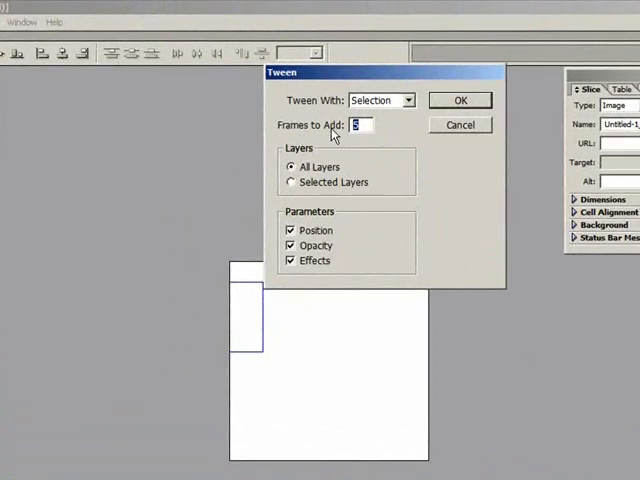
text(2)
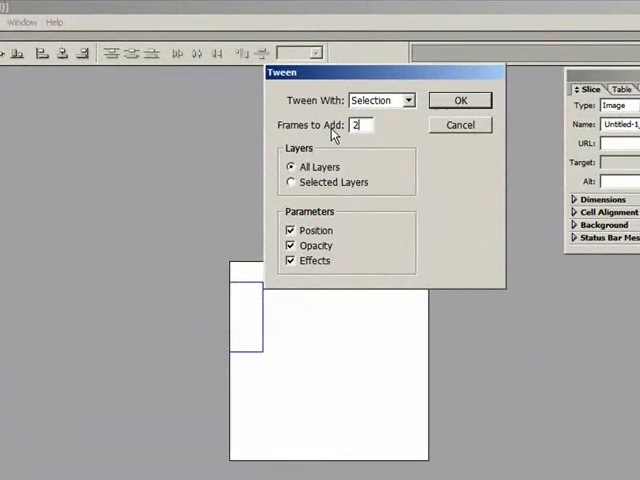
text(0)
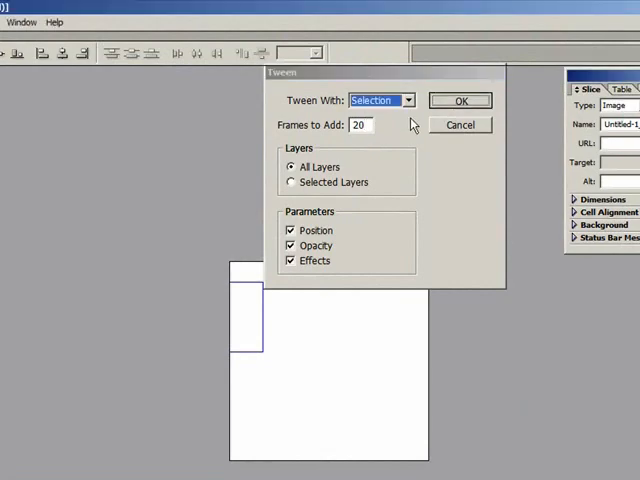
click(466, 100)
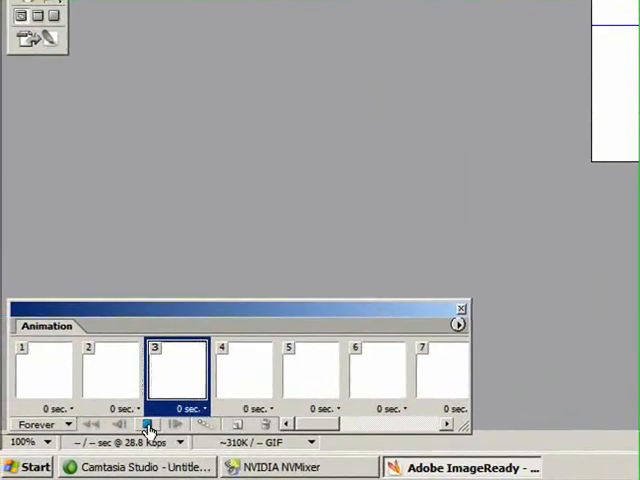
Play the animation in the Animation palette to preview it.
click(148, 423)
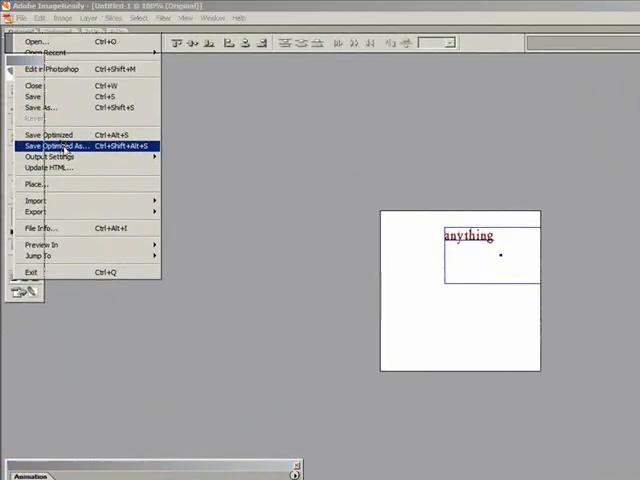
Save Optimized As a GIF named 'anything'.
click(57, 145)
text(anything)
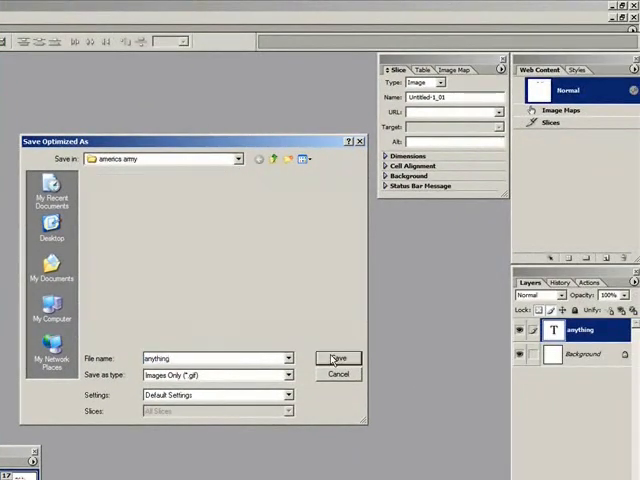
click(338, 358)
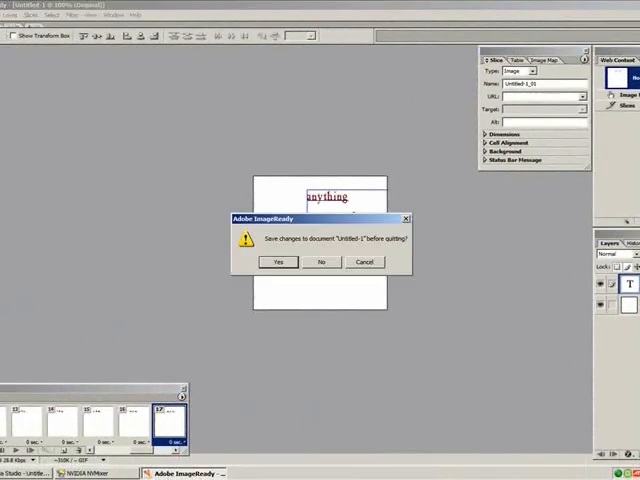